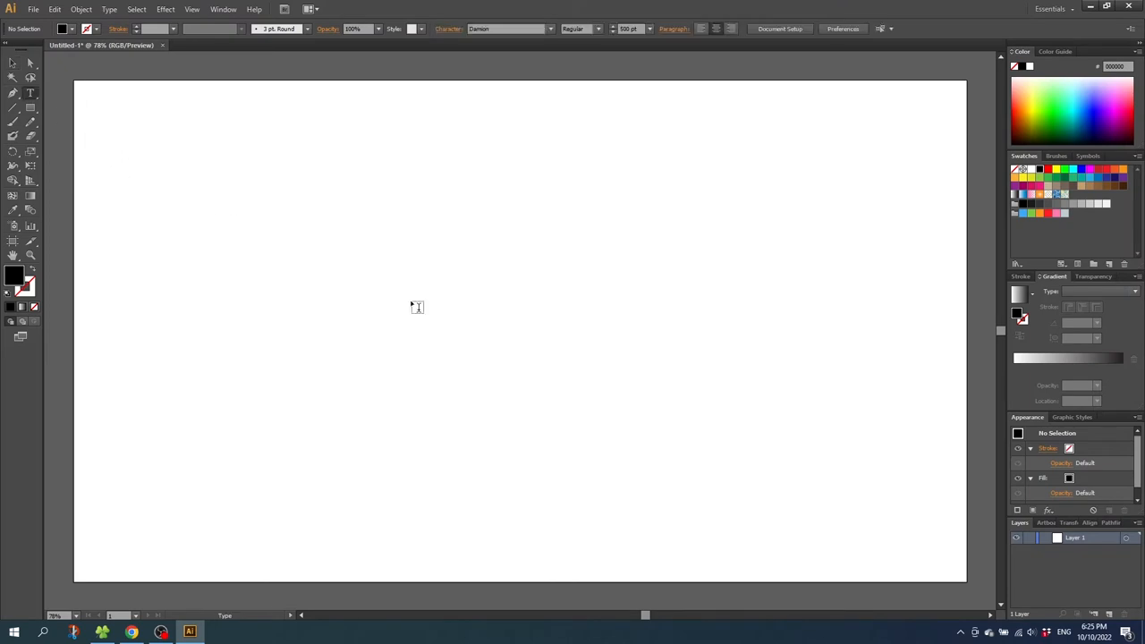
# Place the word 'Demo' on the artboard in a large black script font
pyautogui.click(29, 93)
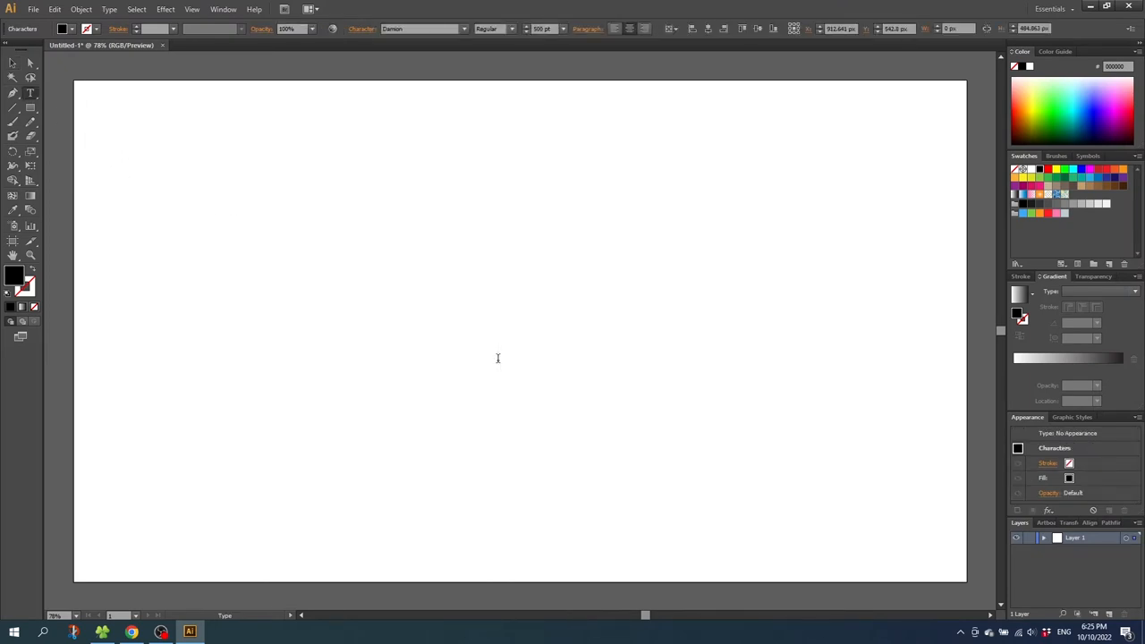
pyautogui.write('Demo')
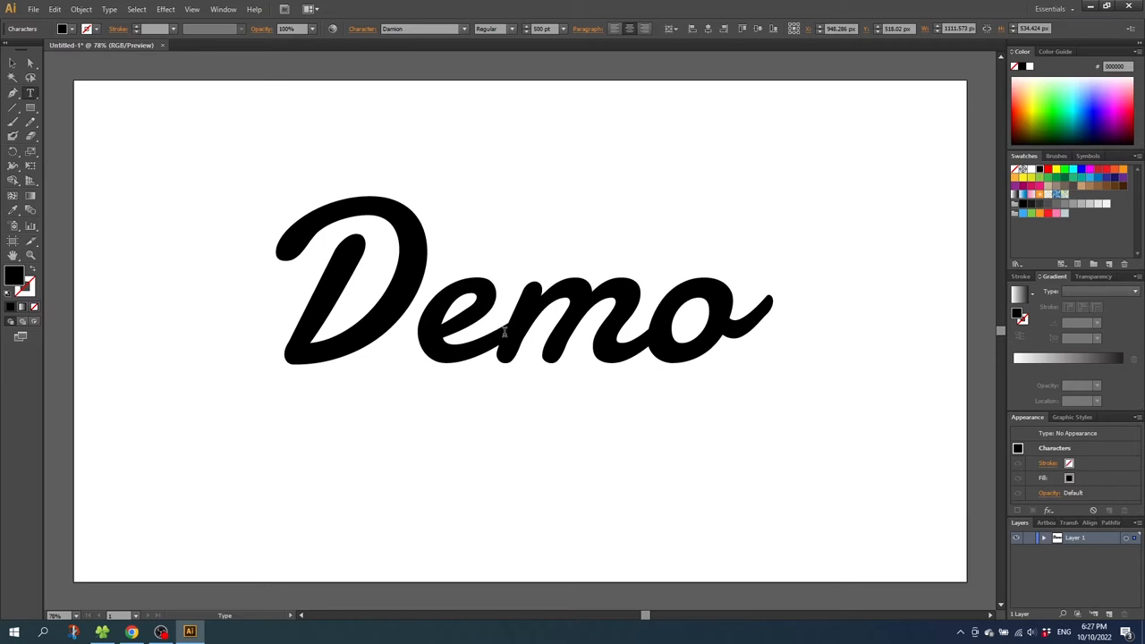
# Convert the Demo text to outlines and expand it into plain paths
pyautogui.click(494, 331)
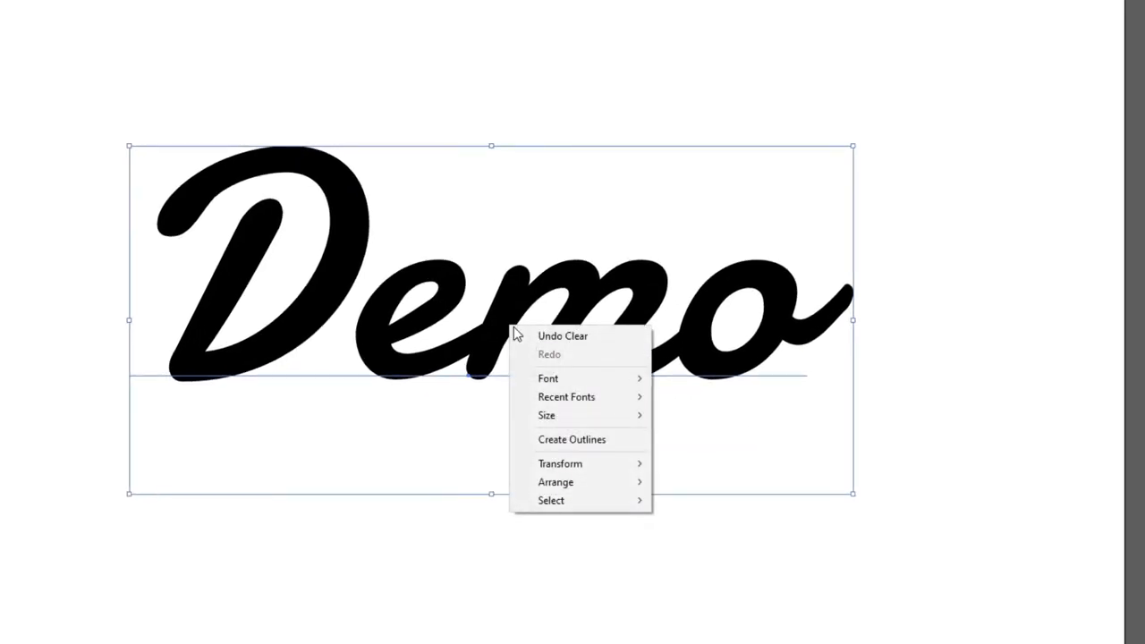
pyautogui.click(573, 440)
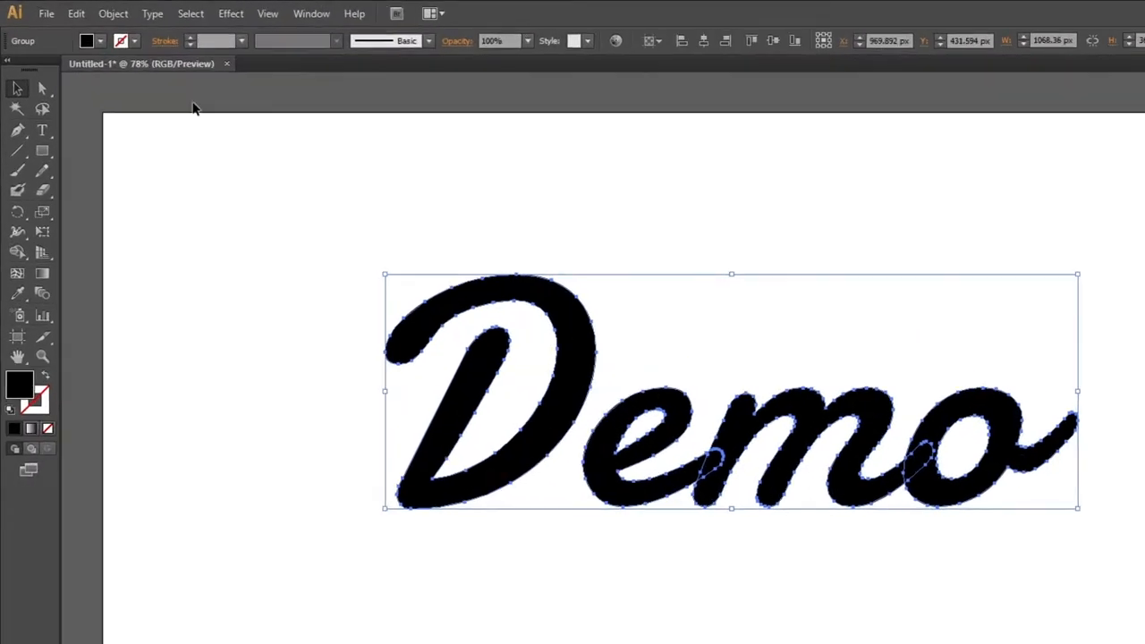
pyautogui.click(114, 15)
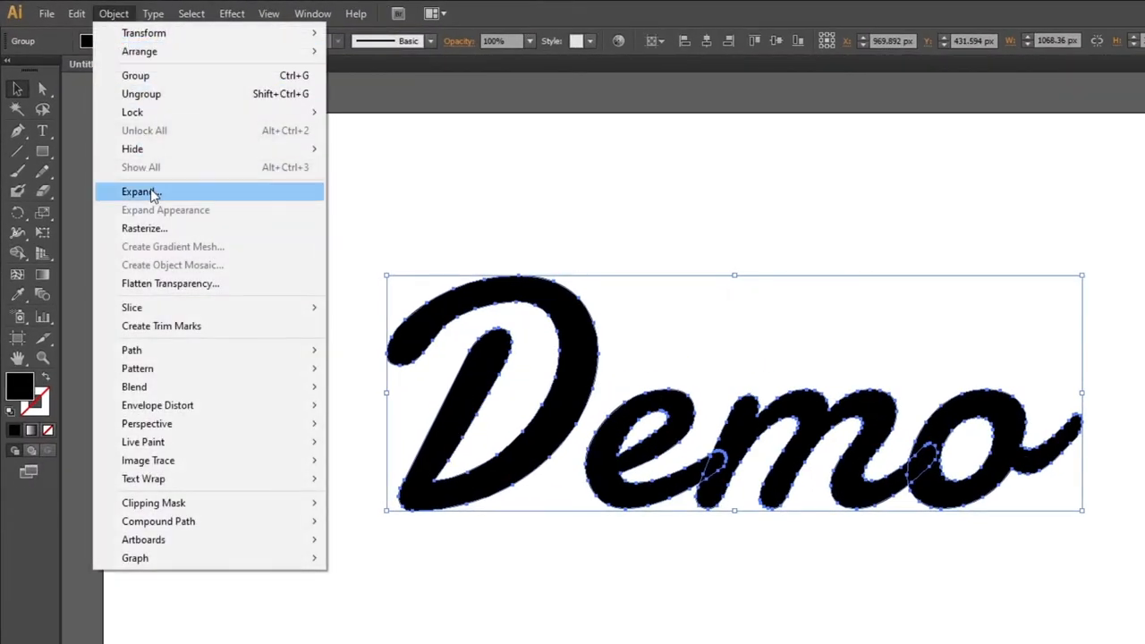
pyautogui.click(139, 192)
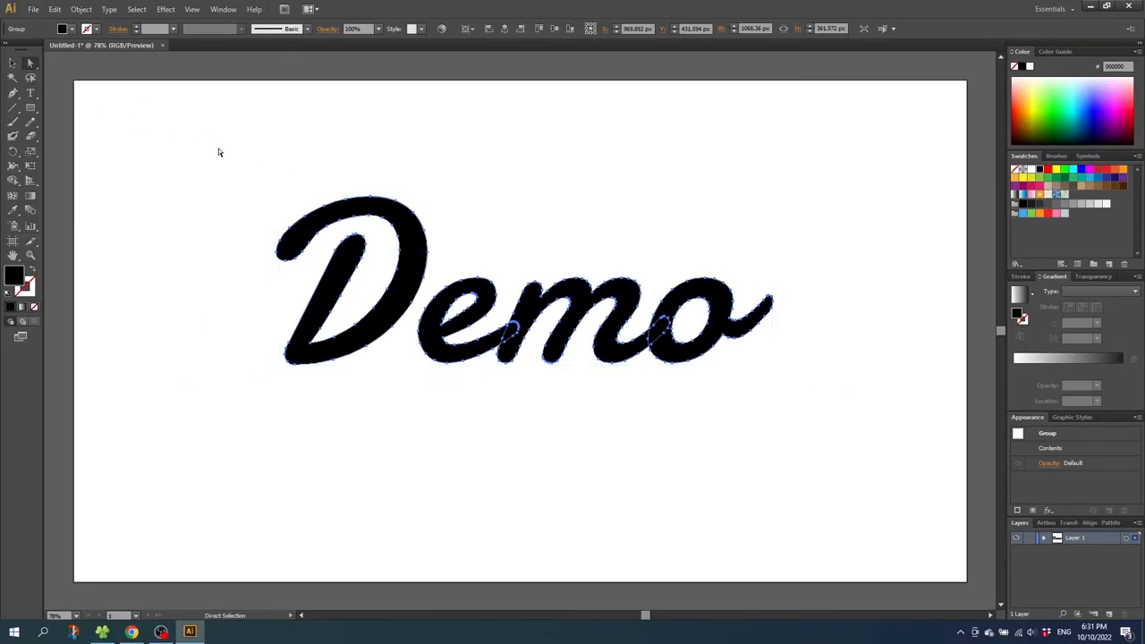
# Select an anchor point on the outlined D with the Direct Selection tool
pyautogui.click(28, 122)
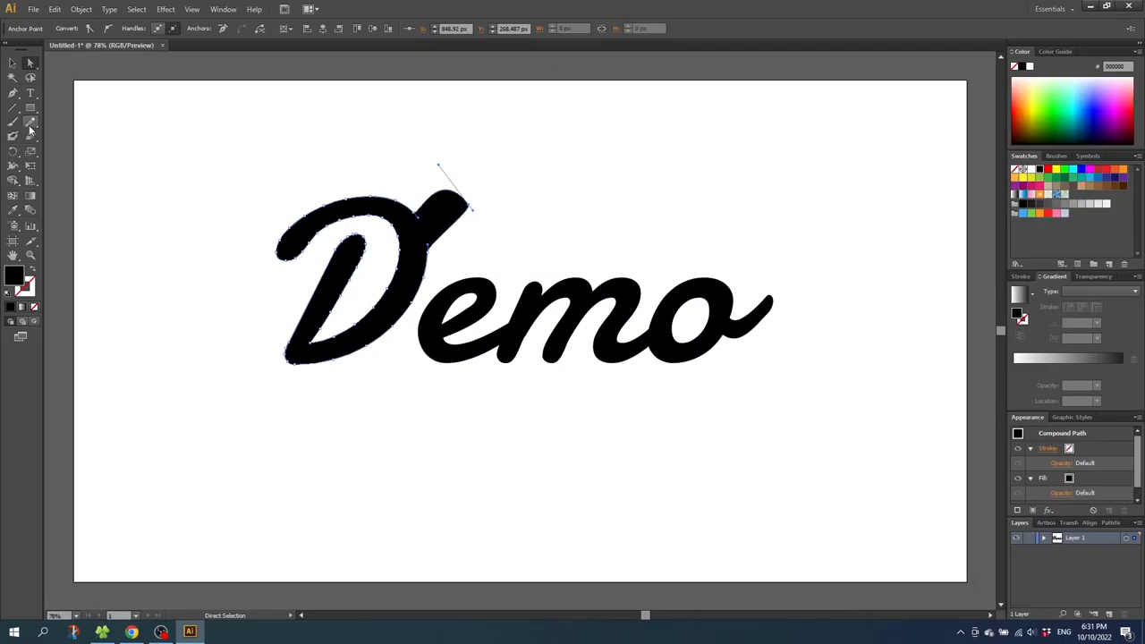
pyautogui.click(29, 121)
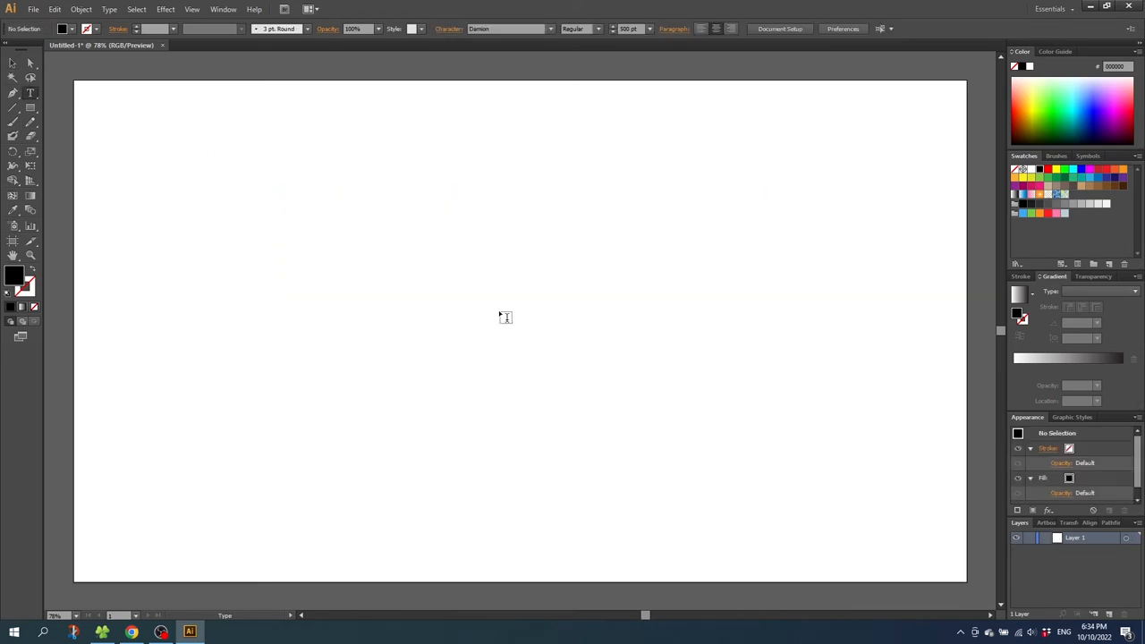
# Write 'Demo' again as live text and apply the black script font
pyautogui.write('Demo')
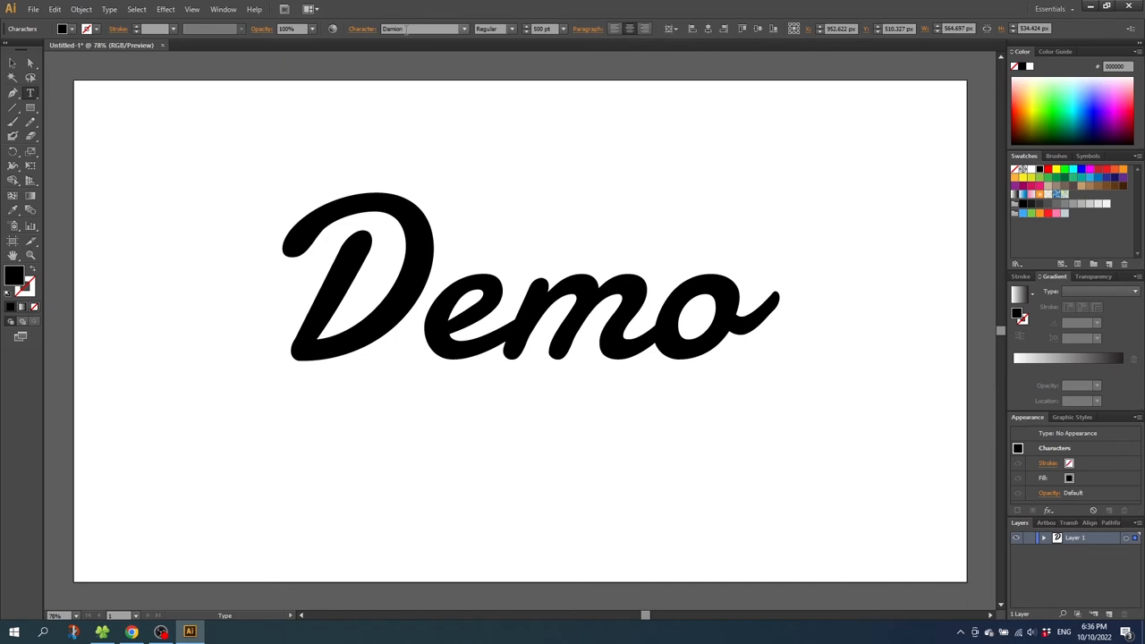
pyautogui.moveTo(343, 277)
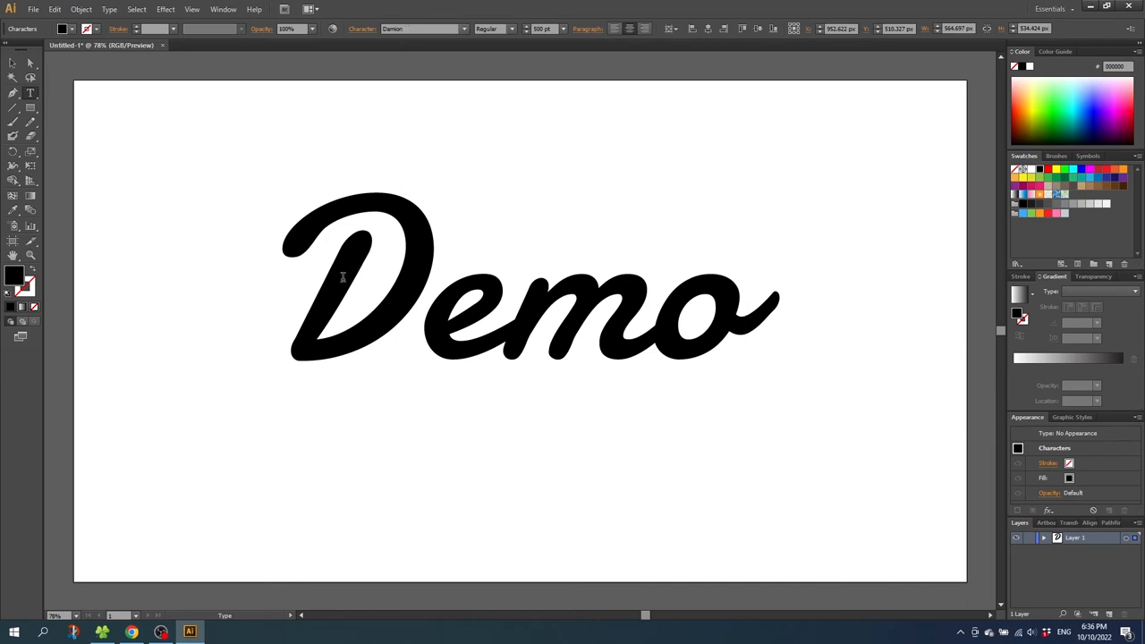
pyautogui.moveTo(752, 308)
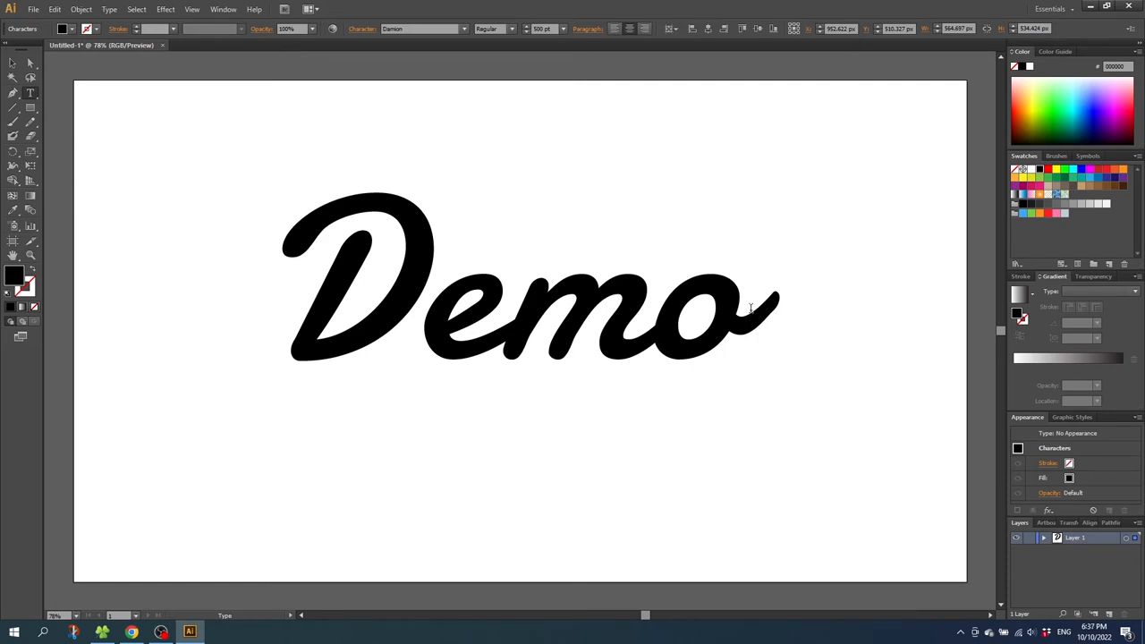
pyautogui.click(748, 308)
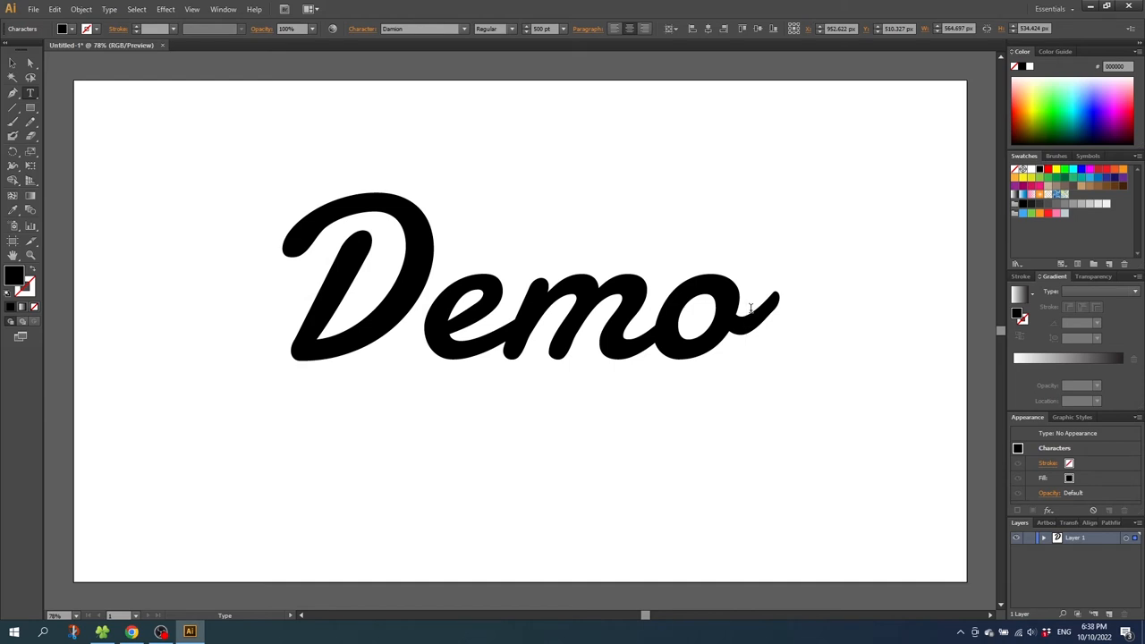
pyautogui.click(748, 322)
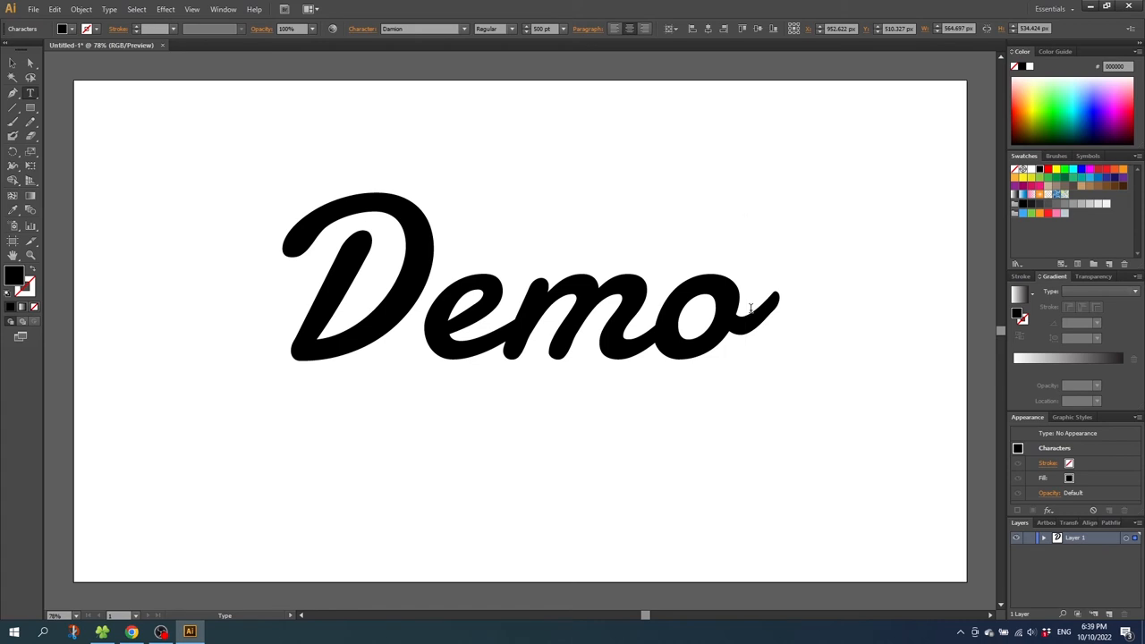
pyautogui.click(748, 308)
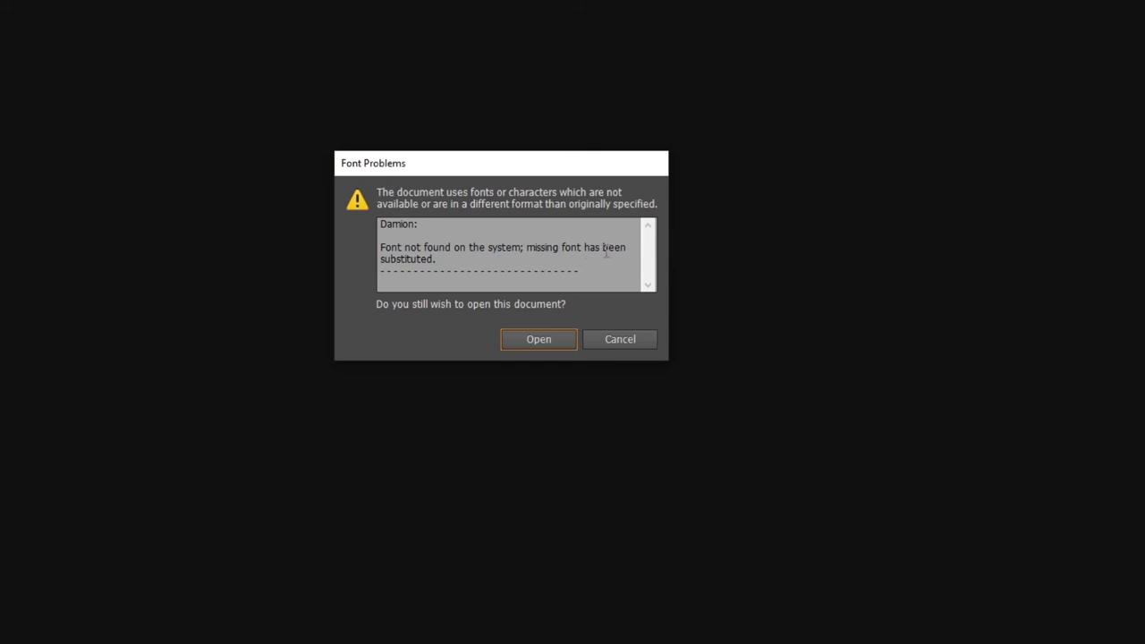
pyautogui.moveTo(538, 342)
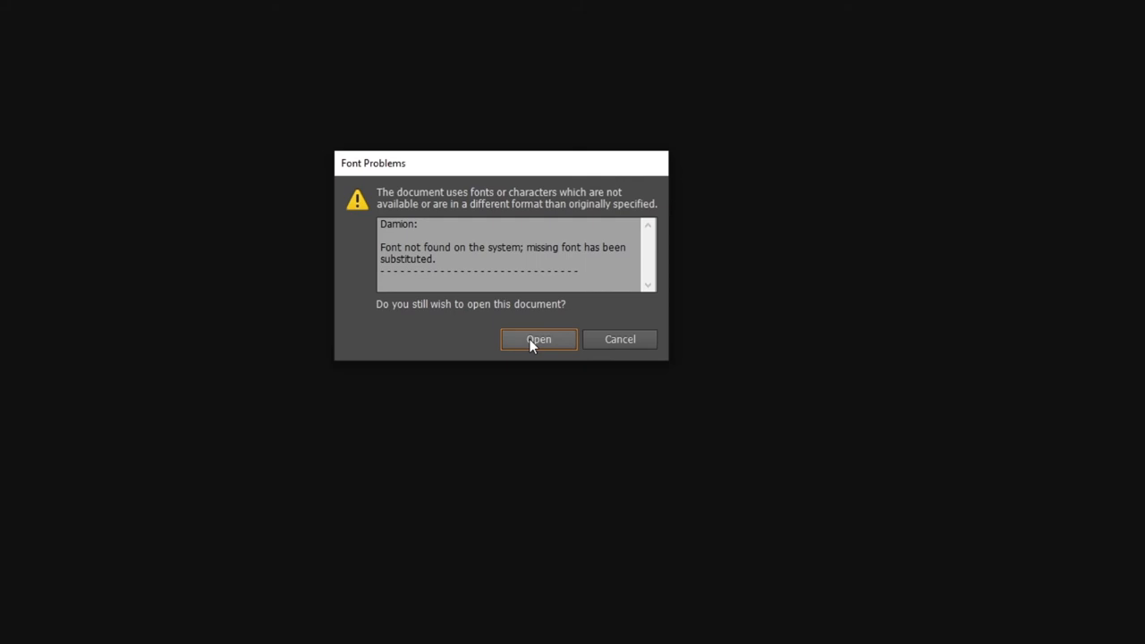
# Open Demo.ai anyway despite the missing Damion font warning
pyautogui.click(537, 340)
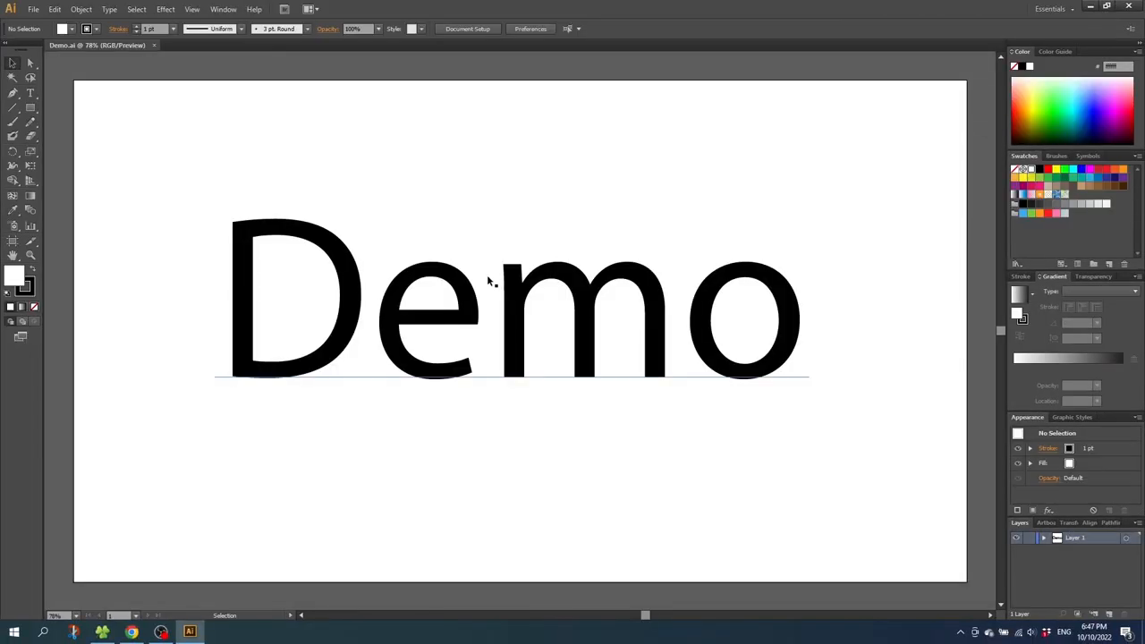
pyautogui.moveTo(474, 315)
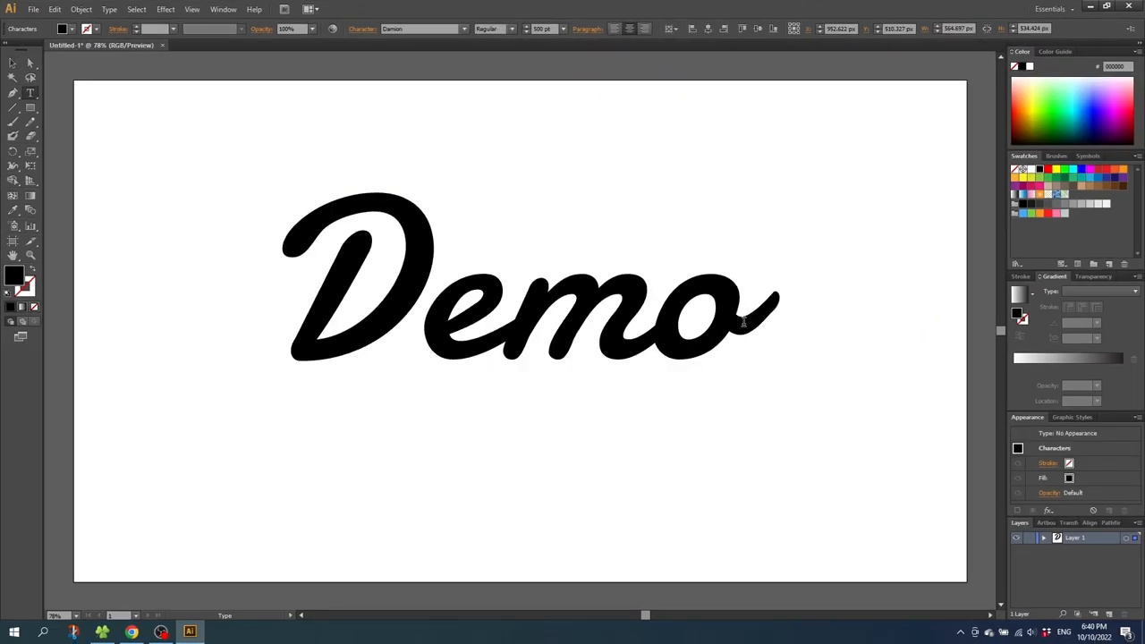
pyautogui.click(746, 322)
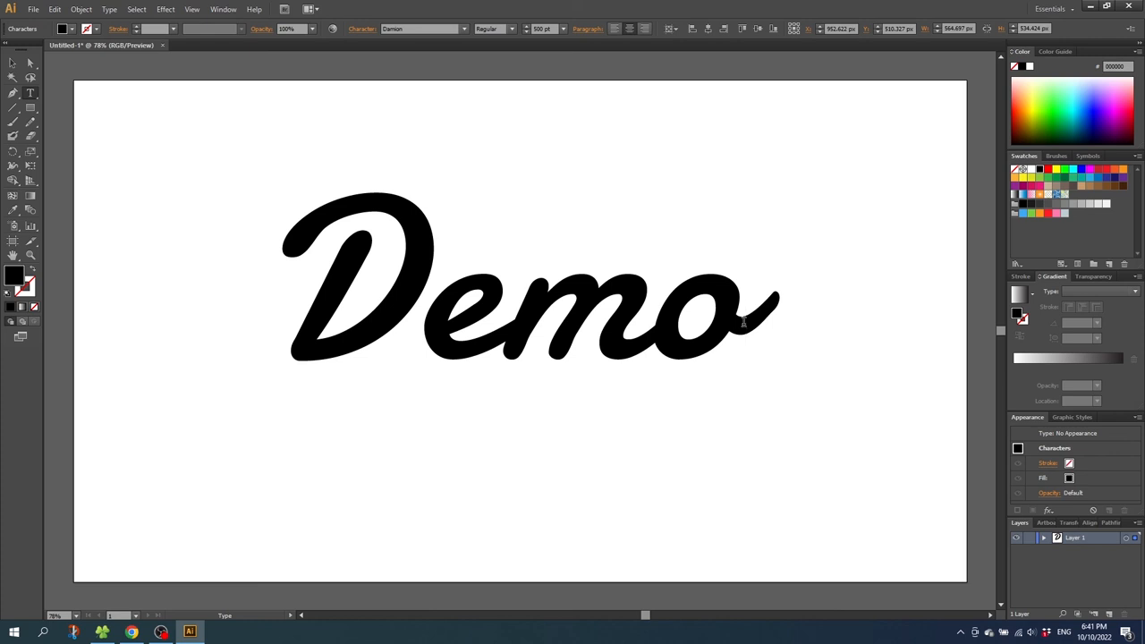
pyautogui.click(746, 325)
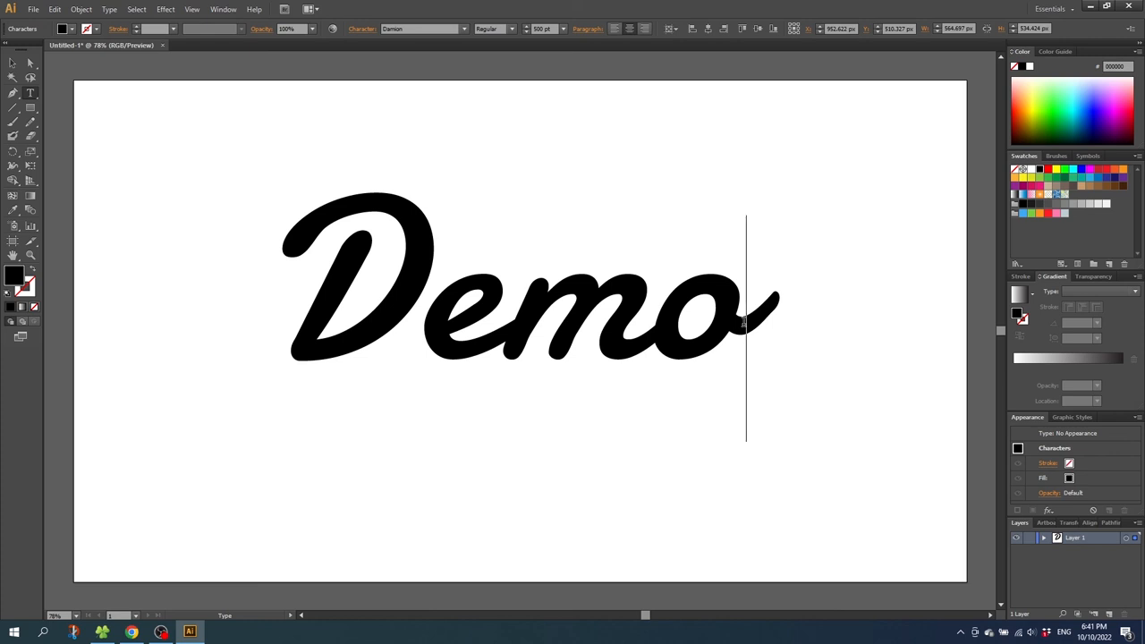